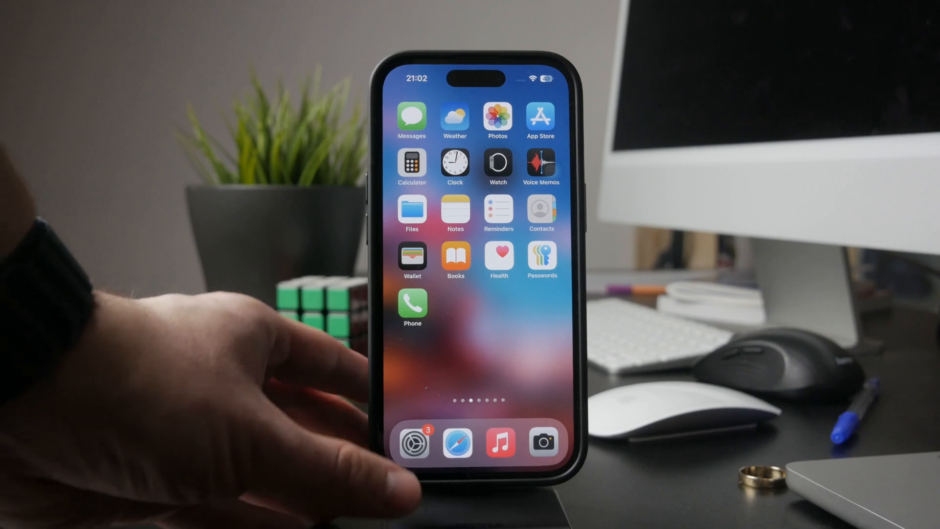
Open Settings > Screen Time and scroll today's most-used apps, pickups and notifications
click(414, 443)
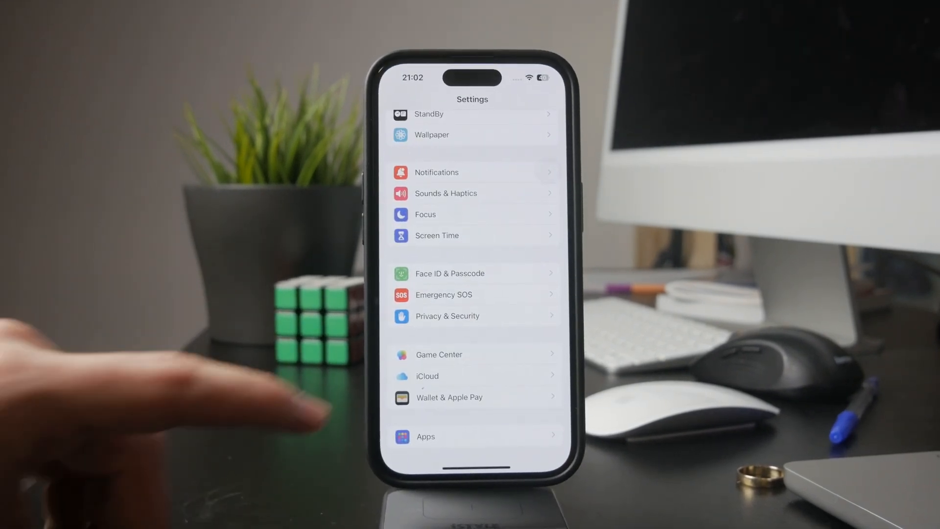
click(437, 236)
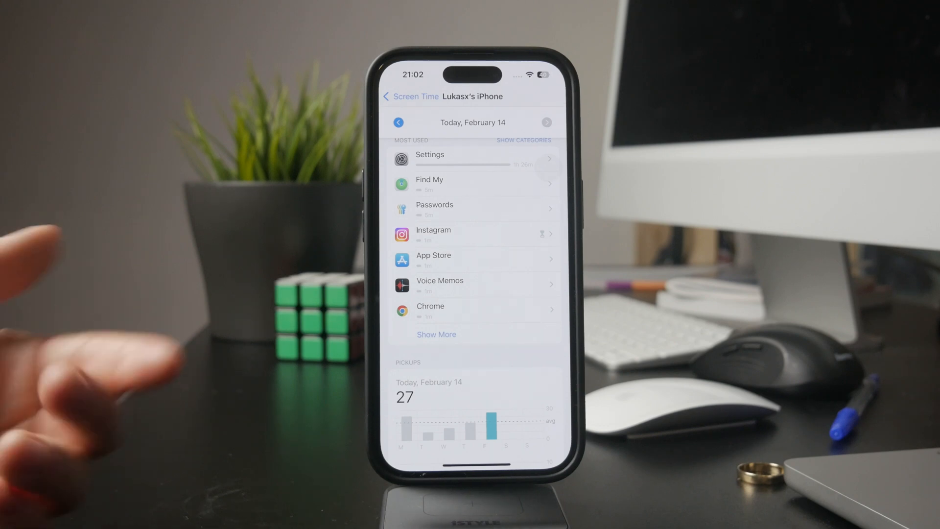
scroll(down, 3)
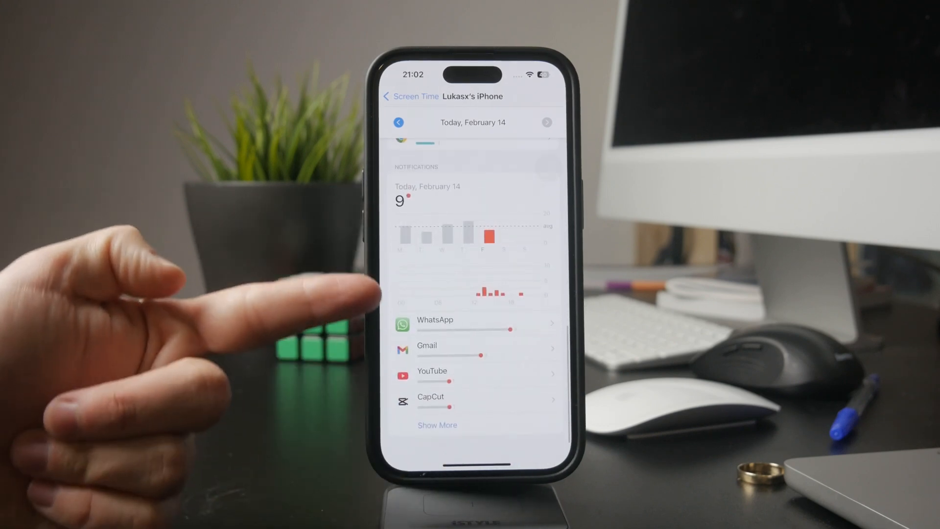
scroll(down, 3)
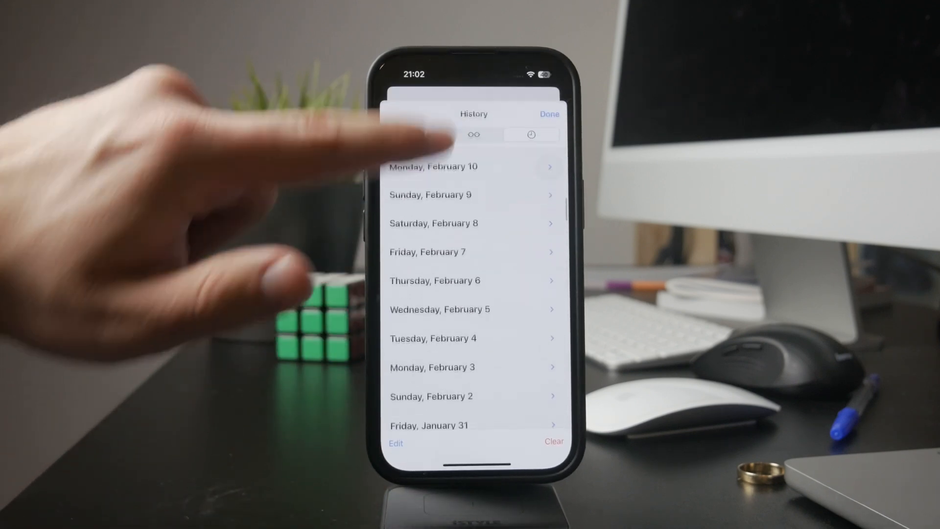
Scroll through Safari's History list of visited pages grouped by date
scroll(down, 3)
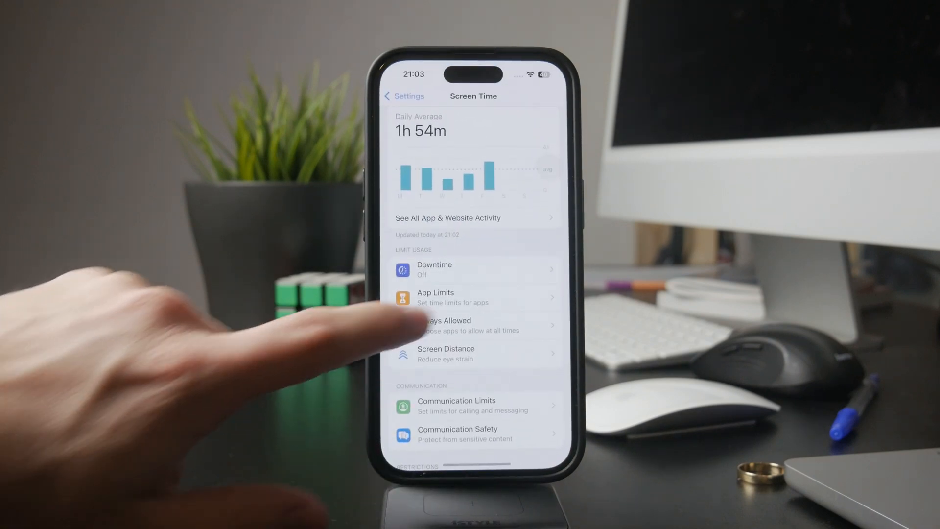
Open the Cellular page and scroll the per-app Cellular Data Usage list
click(403, 96)
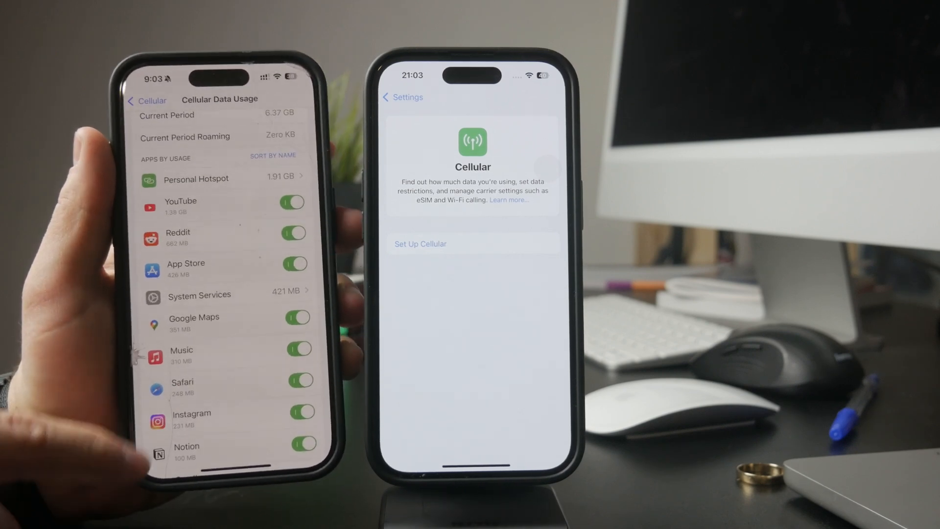
scroll(down, 3)
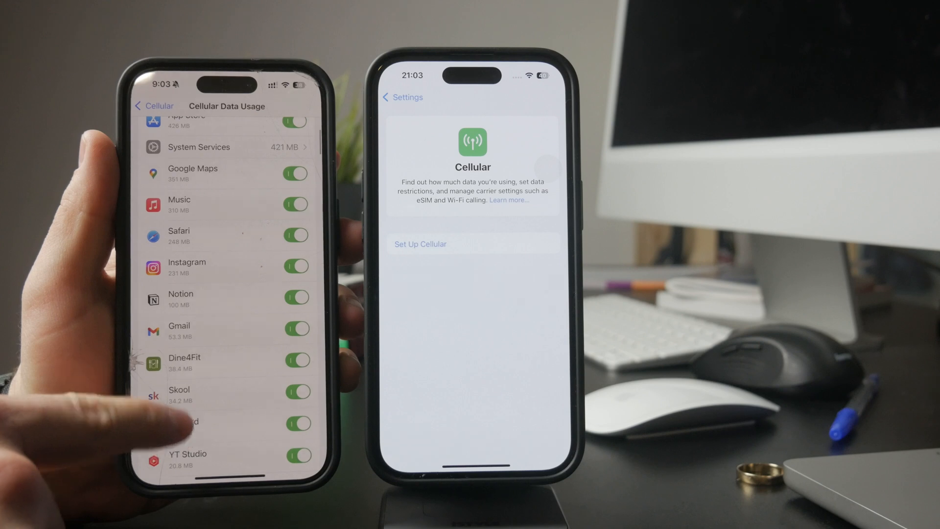